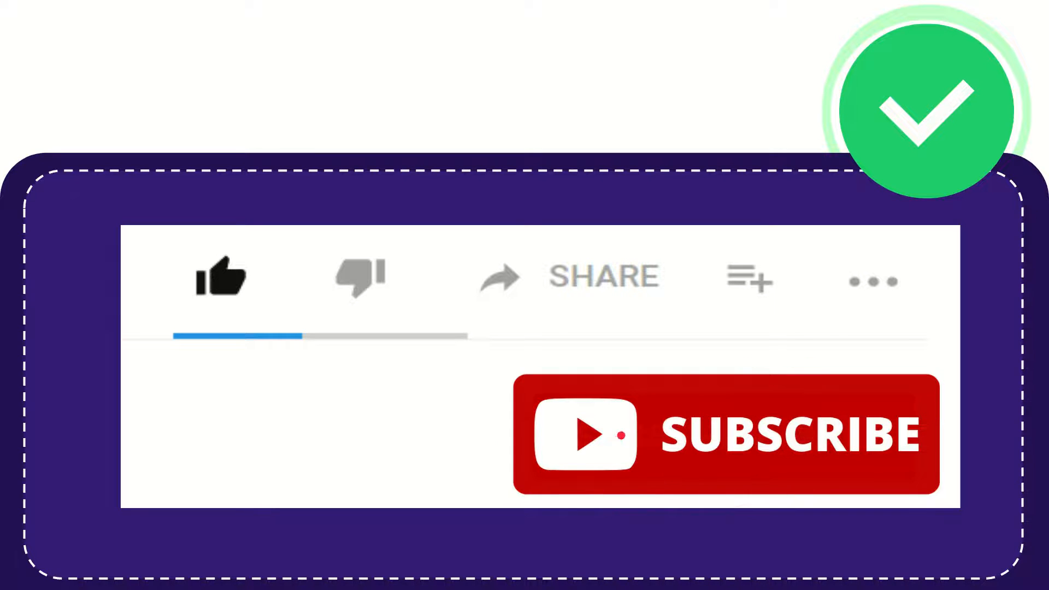
click(221, 283)
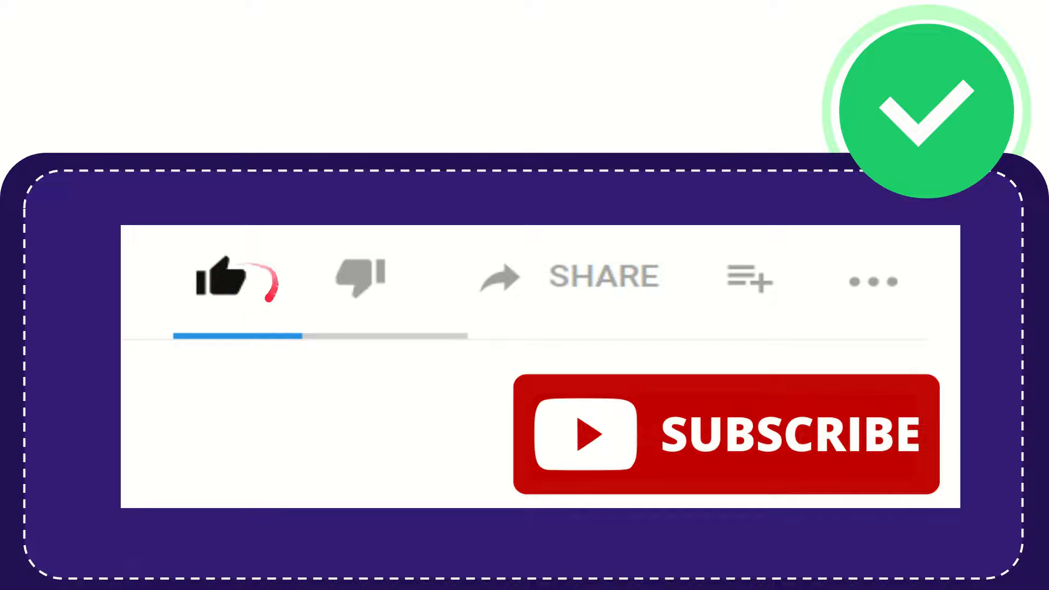